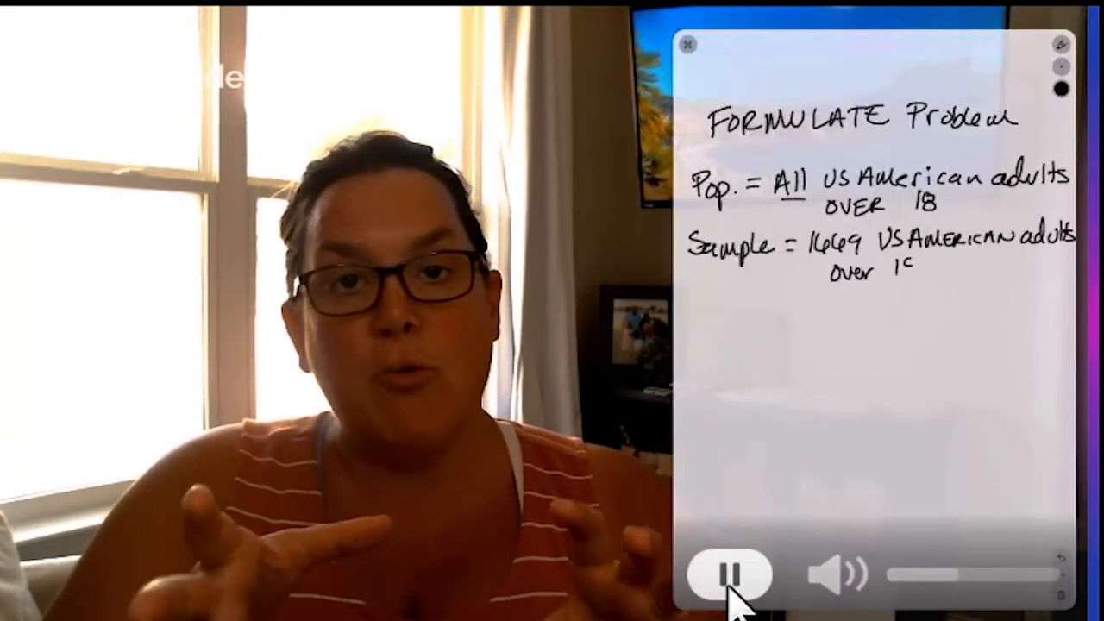
# - Show the Smoke? by Ever Divorced? table with observed counts, totals and grand total 1669
pyautogui.write('VARIA')
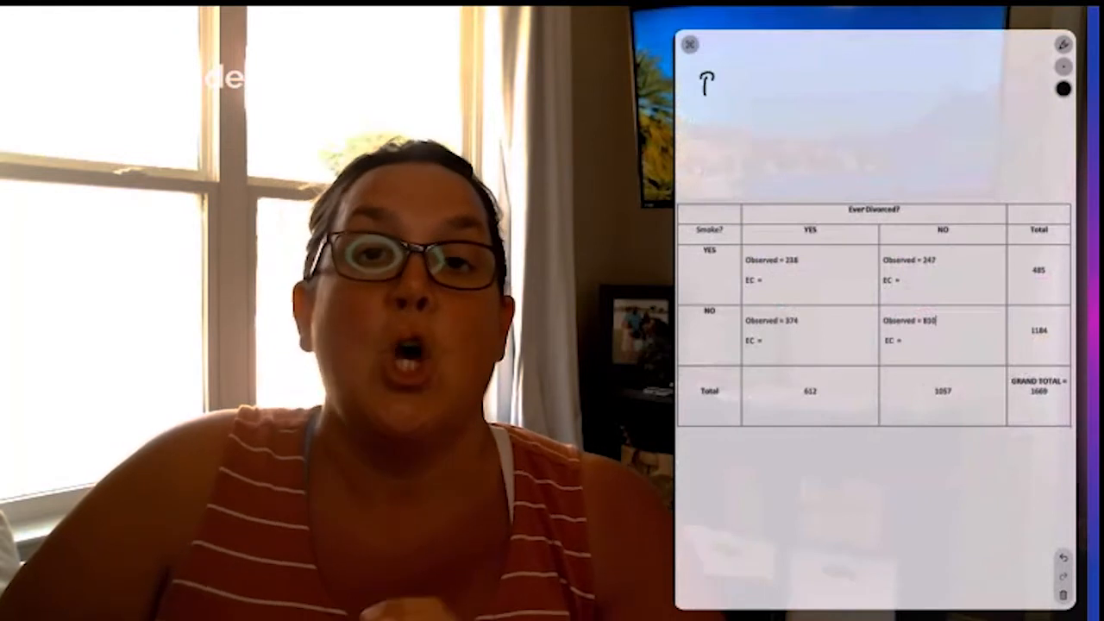
# - Write REVIEW CONDITIONS with both expected-count rules and circle the YES/YES cell
pyautogui.write('REVIEW CONDITIONS')
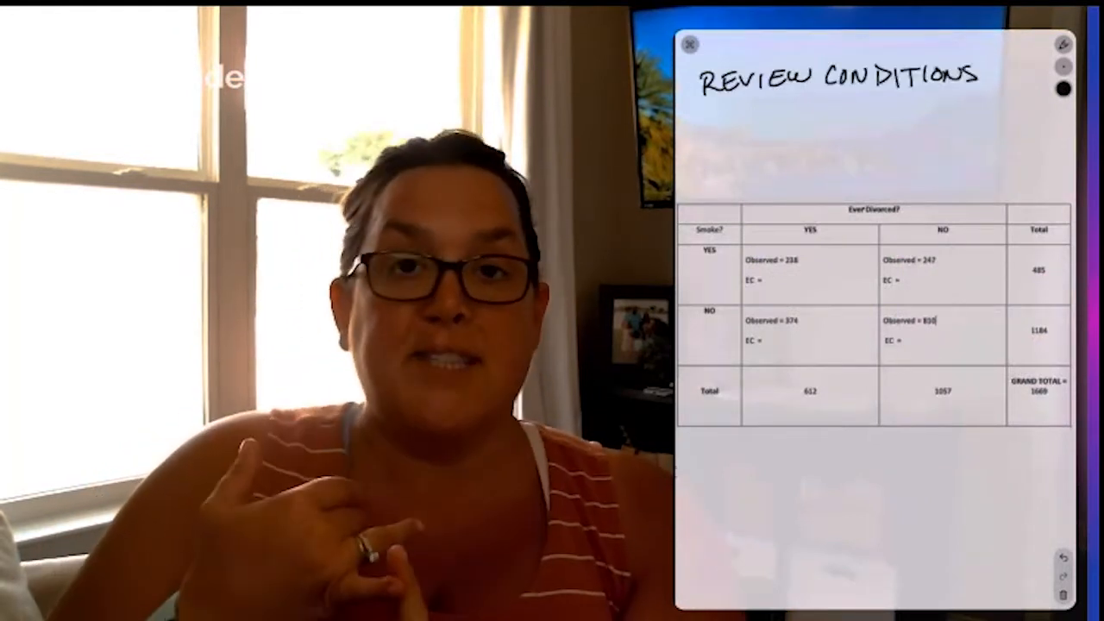
pyautogui.write('LESS THAN 20% OF EC')
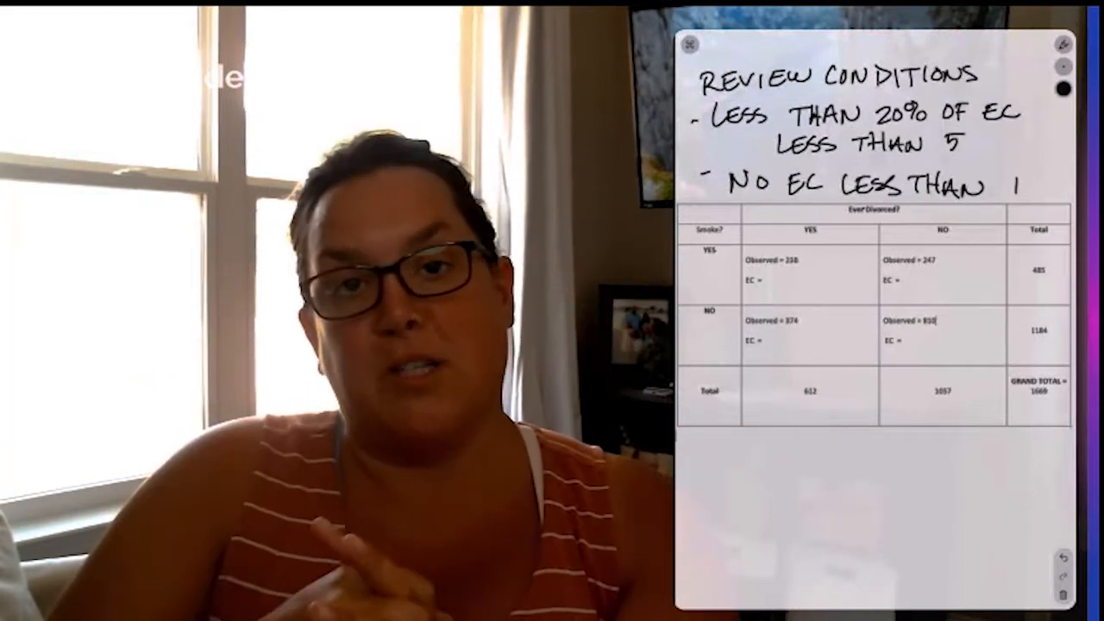
pyautogui.moveTo(751, 250); pyautogui.dragTo(871, 298)
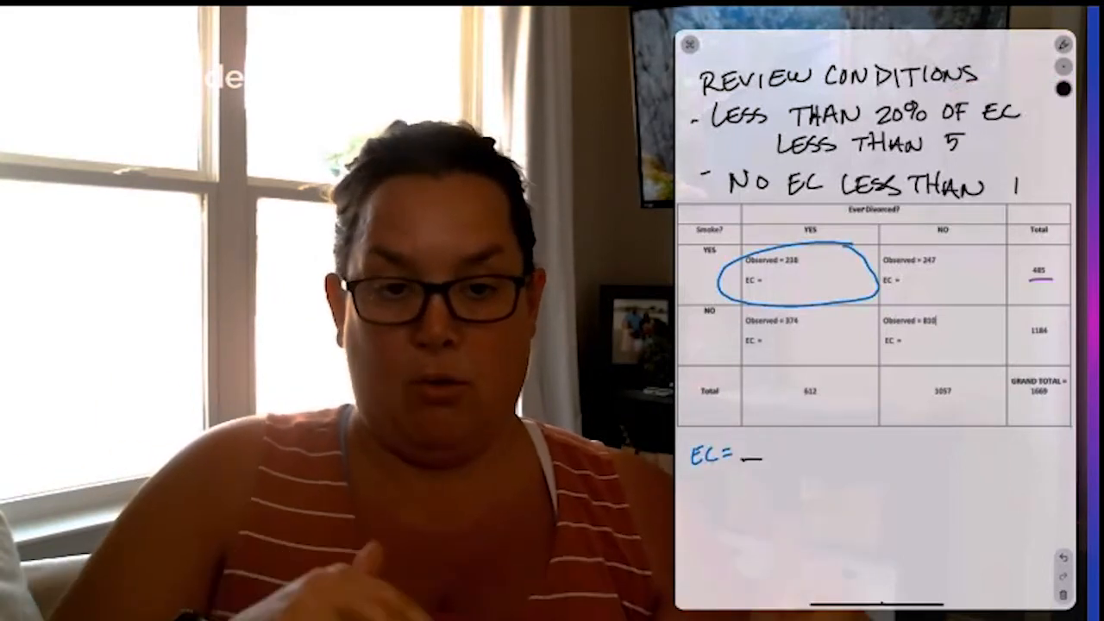
# - Write EC = 485 × 612 / 1669 and enter 177.84 in the YES/YES cell
pyautogui.write('40')
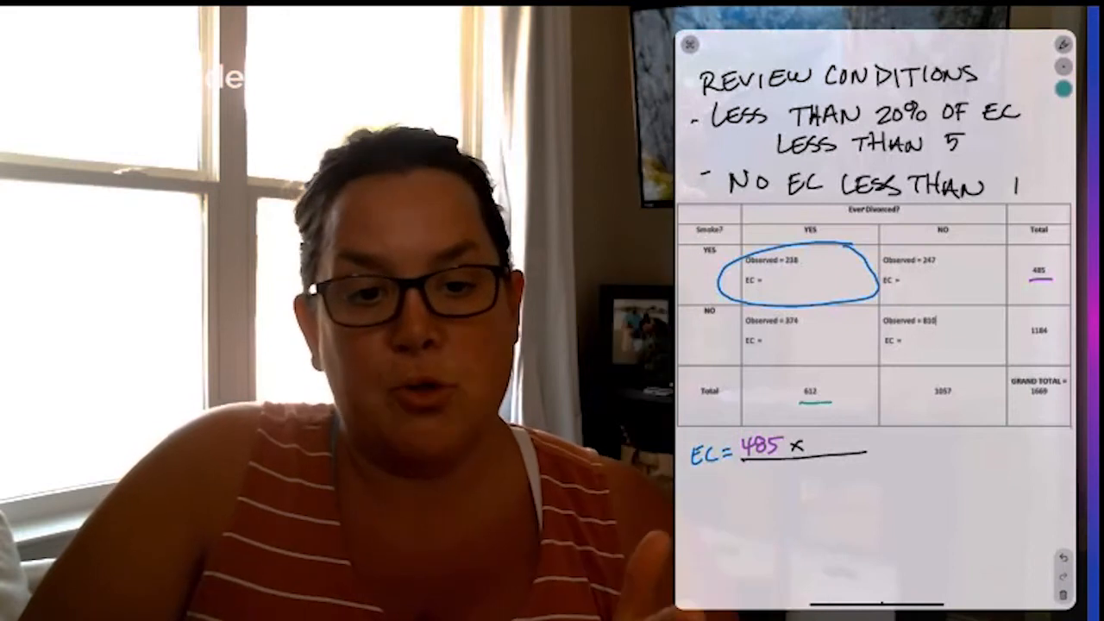
pyautogui.write('612')
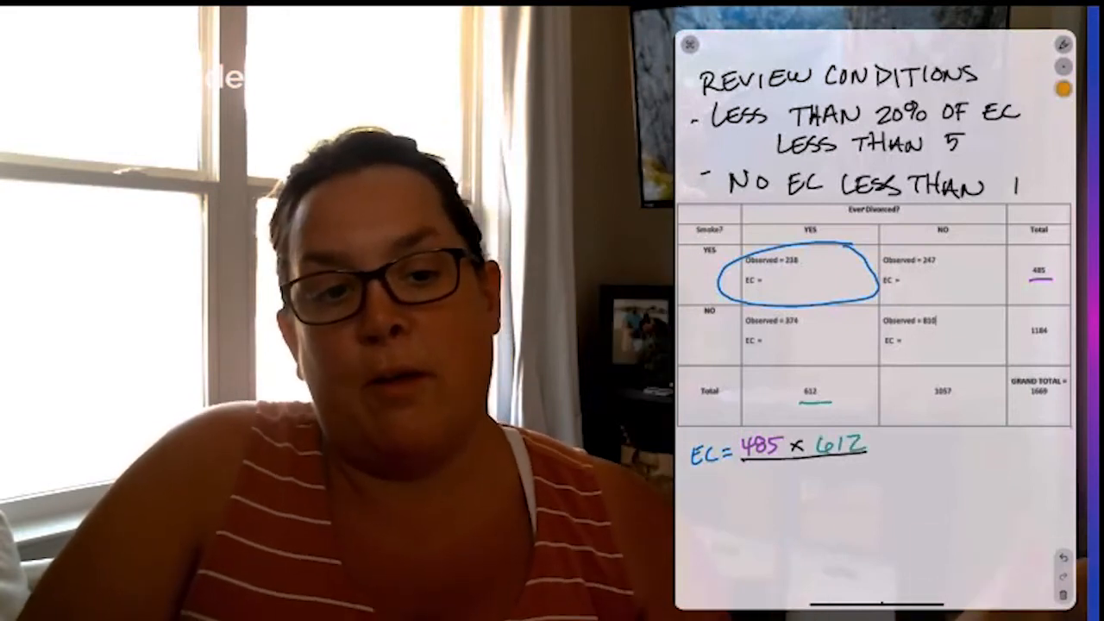
pyautogui.write('1669')
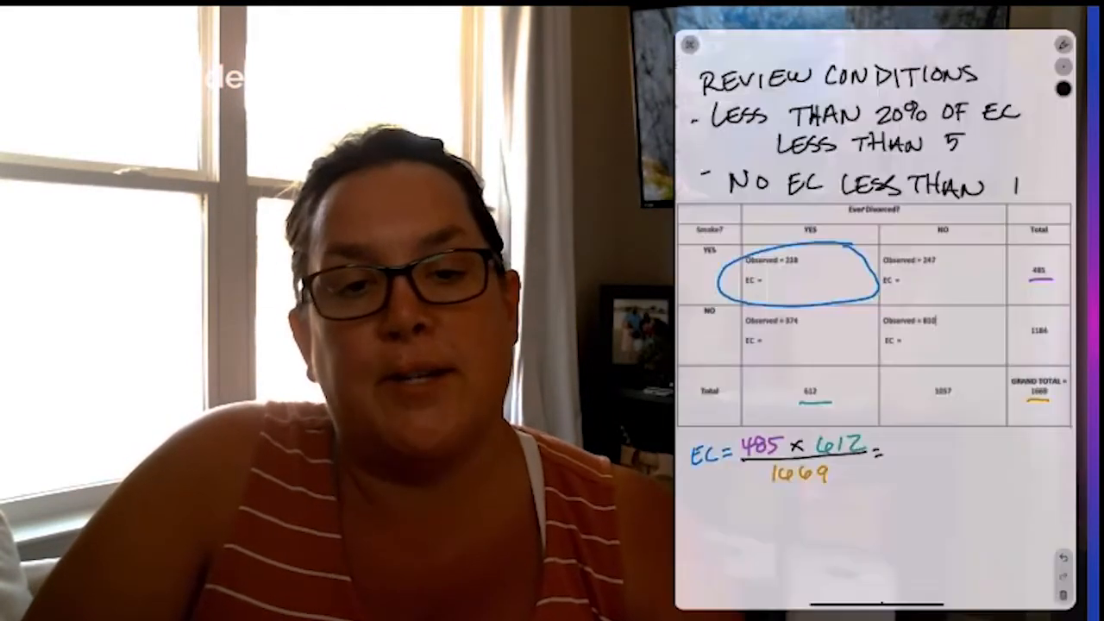
pyautogui.write('177.c')
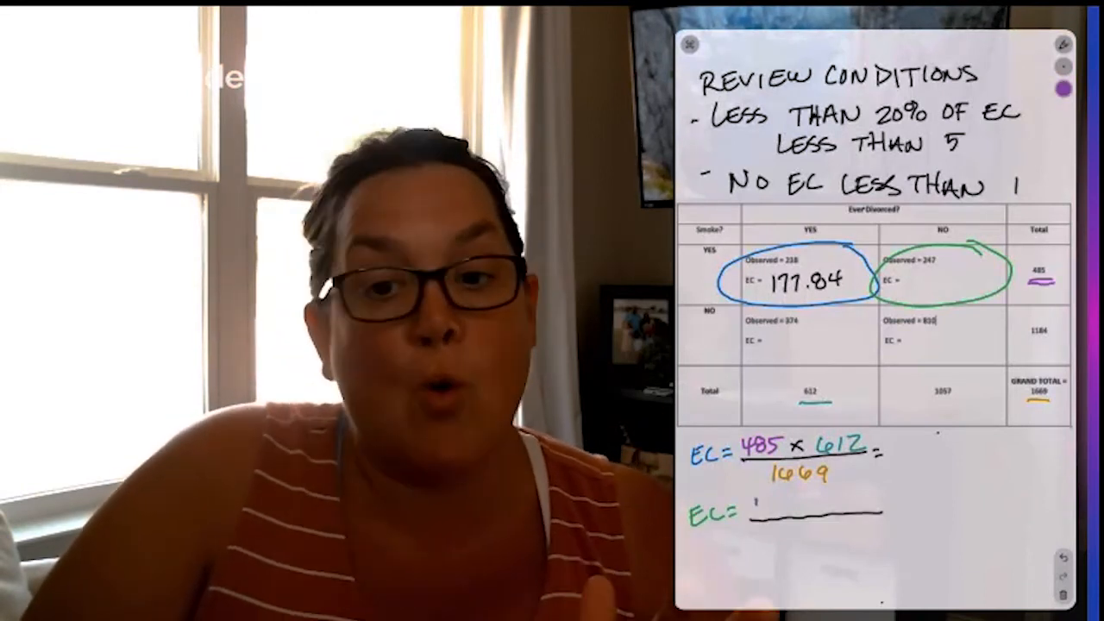
# - Write EC = 485 × 1057 / 1669 and enter 307.16 for smokers not divorced
pyautogui.write('485 x 1057')
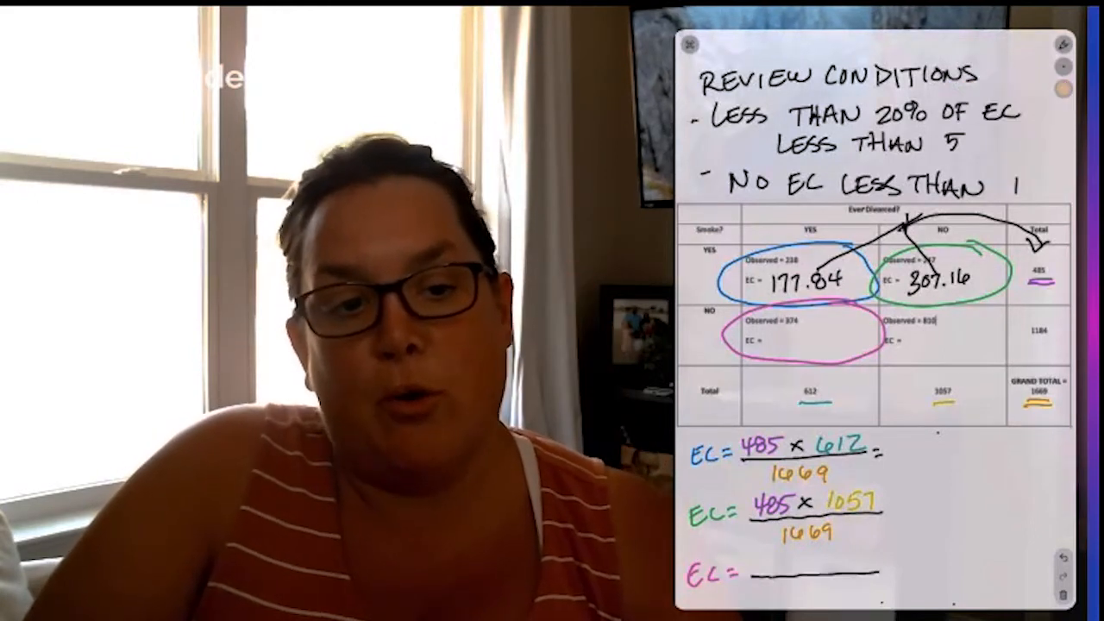
# - Write EC = 1184 × 612 / 1669, enter 434.16, and pick red ink for the last cell
pyautogui.write('1184 x 612')
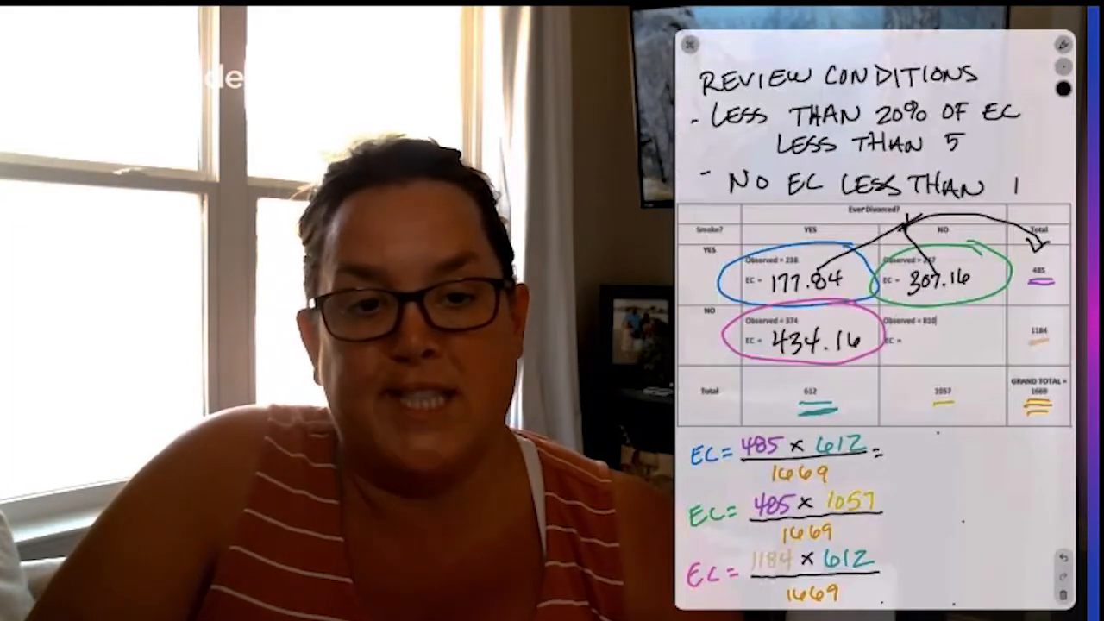
pyautogui.click(1064, 90)
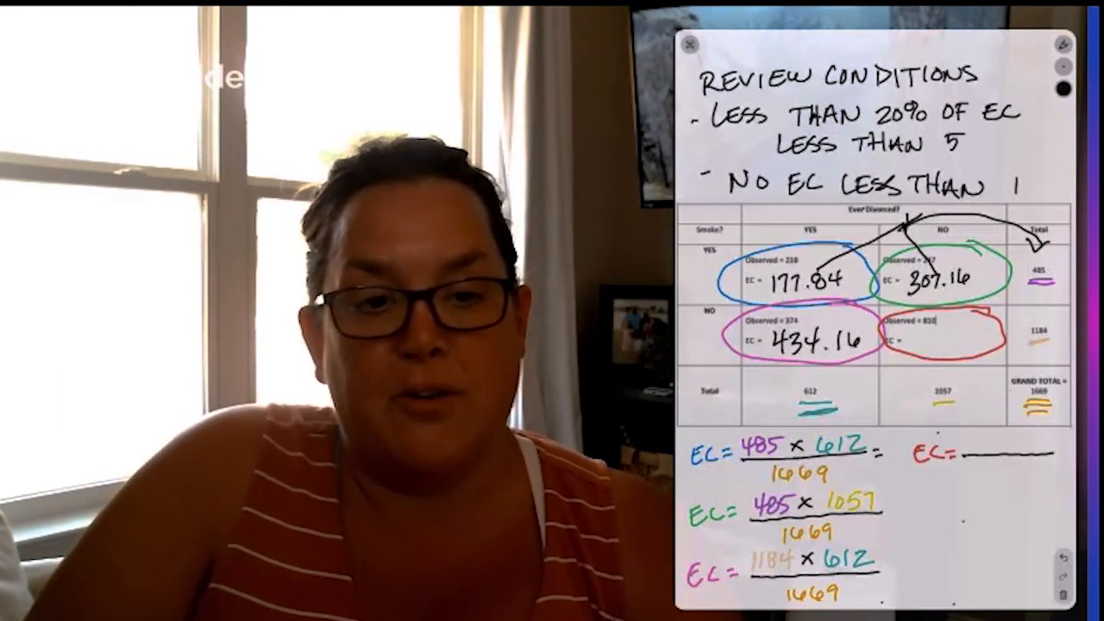
# - Write EC = 1184 × 1057 / 1669 and enter 749.84 in the NO/NO cell
pyautogui.write('1184 x 105')
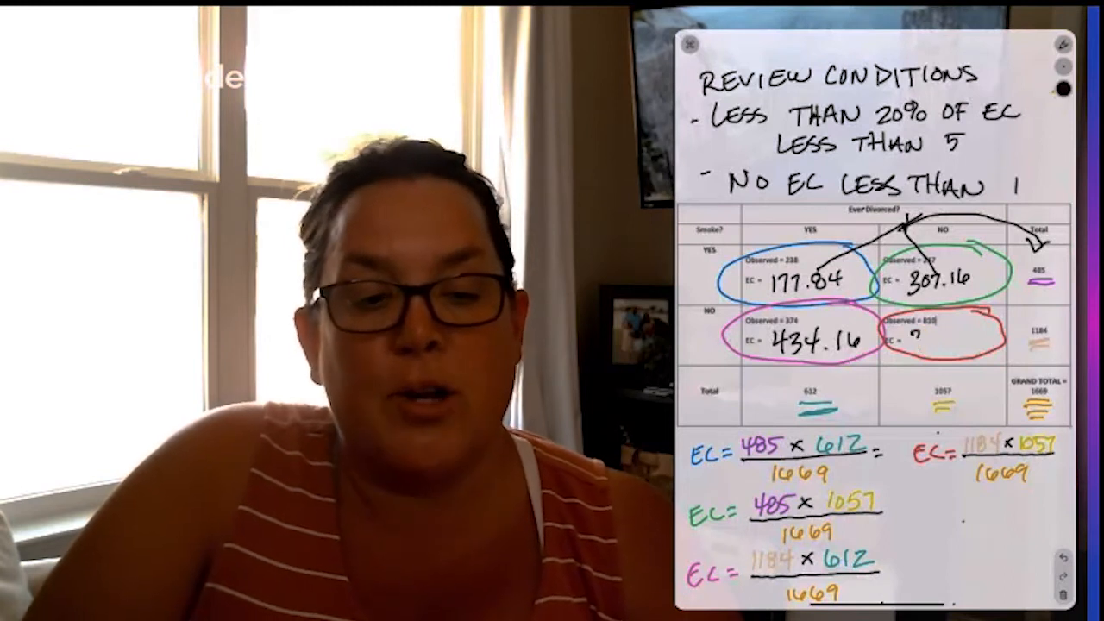
pyautogui.write('749.84')
pyautogui.write('(238')
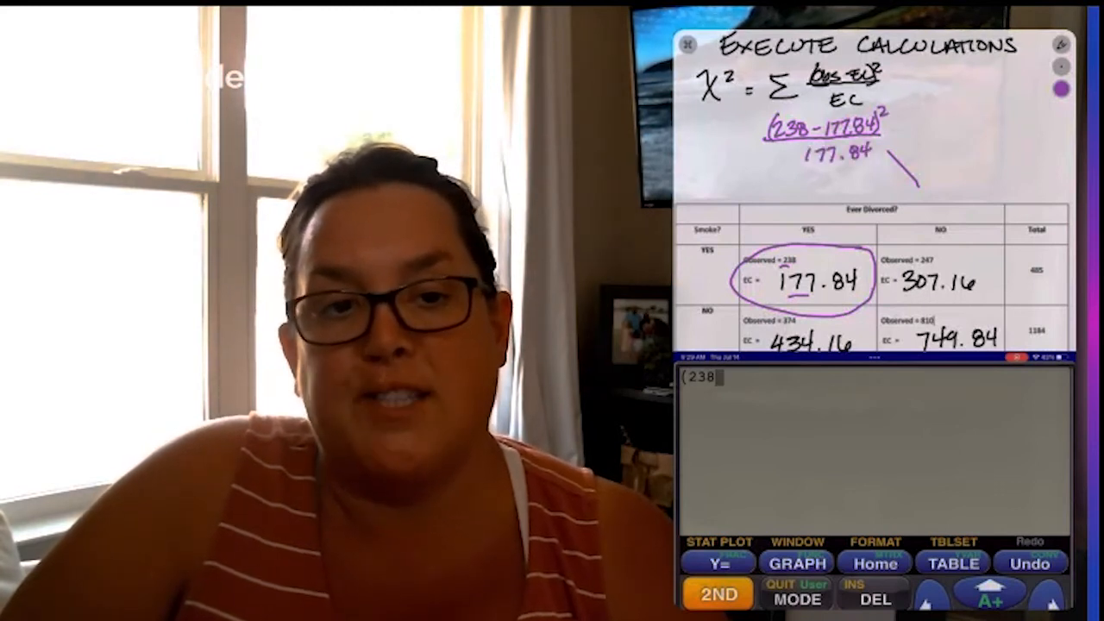
# - Compute (238 − 177.84)²/177.84 on the calculator, giving 20.35102114
pyautogui.write('-177.84)²')
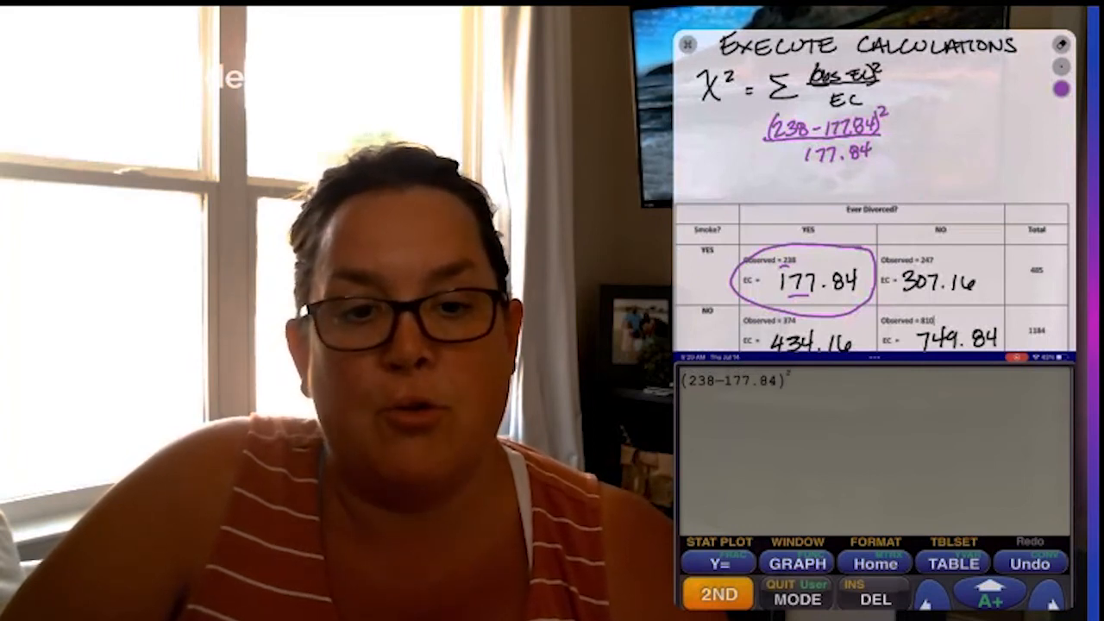
pyautogui.write('/1')
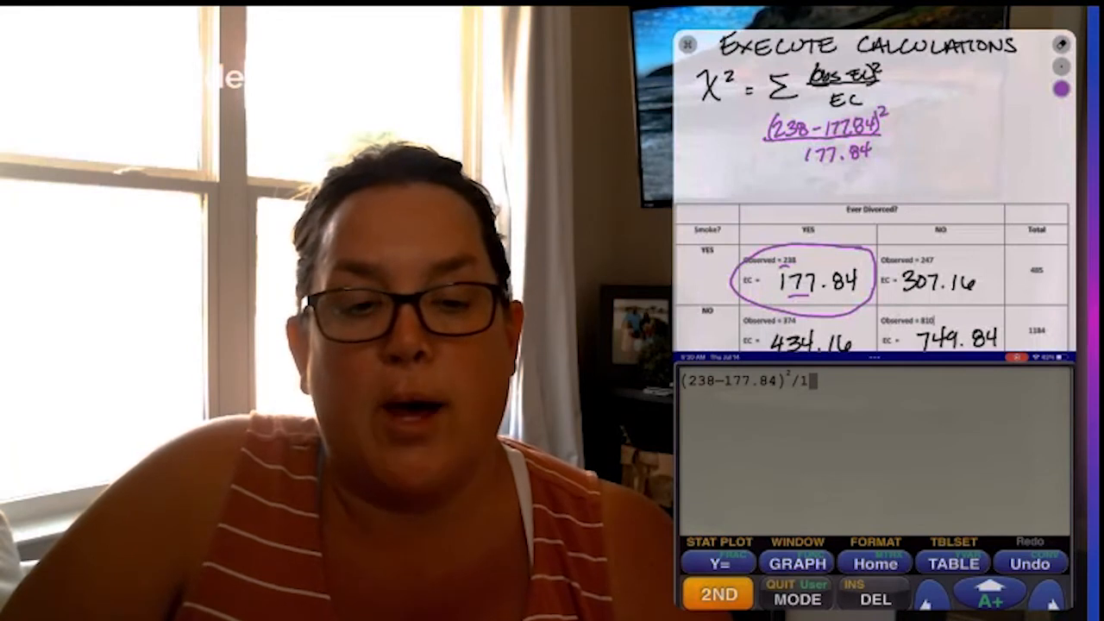
pyautogui.write('77.84')
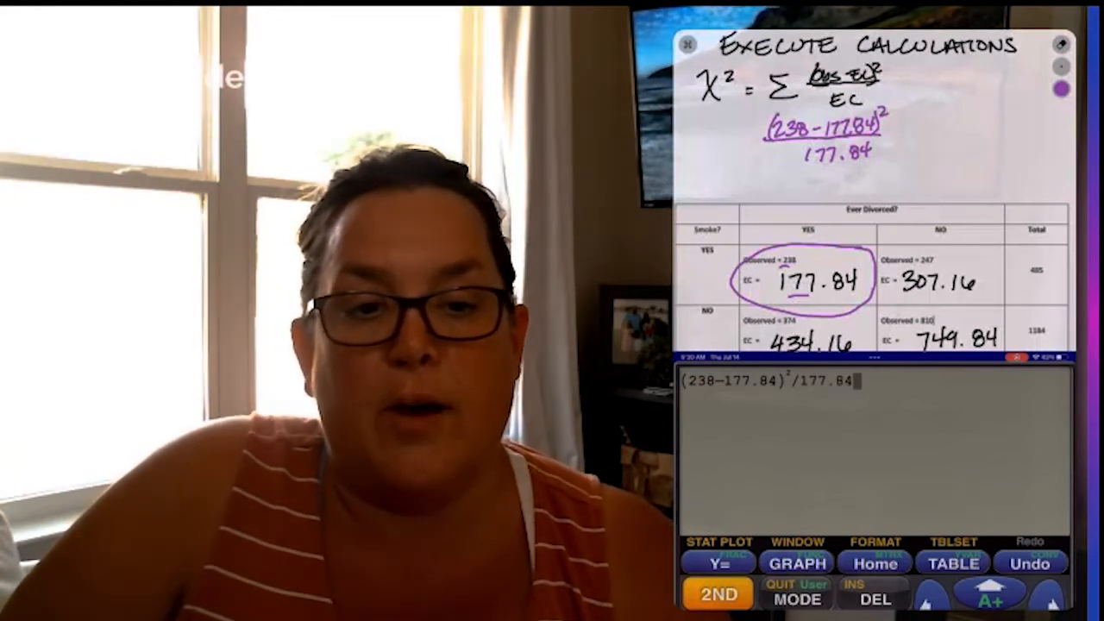
pyautogui.press('Enter')
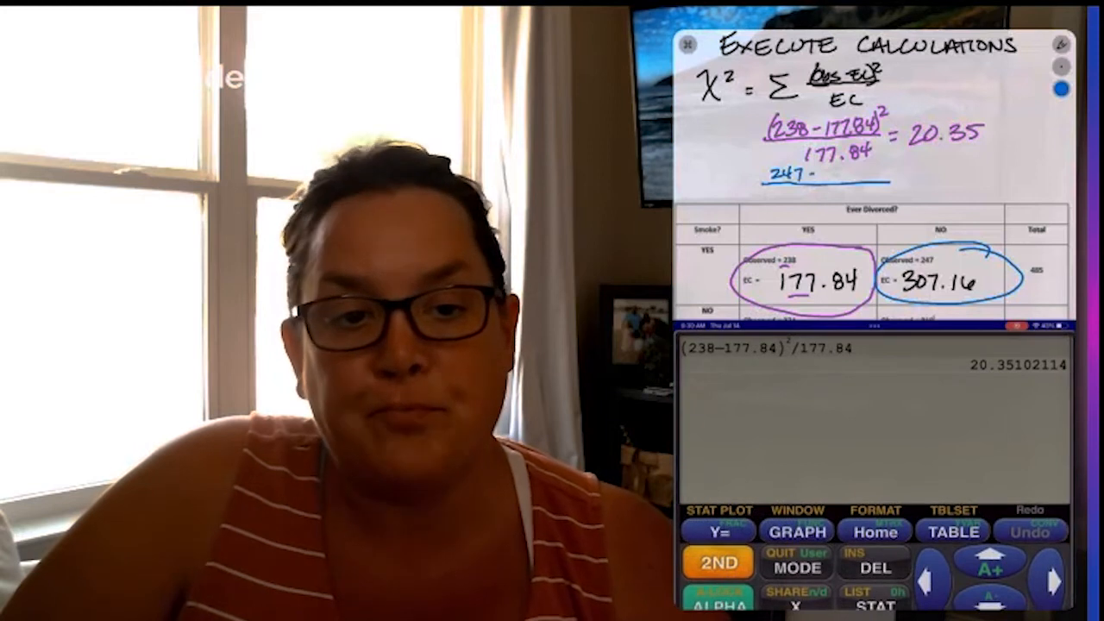
# - Compute (247 − 307.16)²/307.16 on the calculator, giving 11.78286756
pyautogui.write('(247')
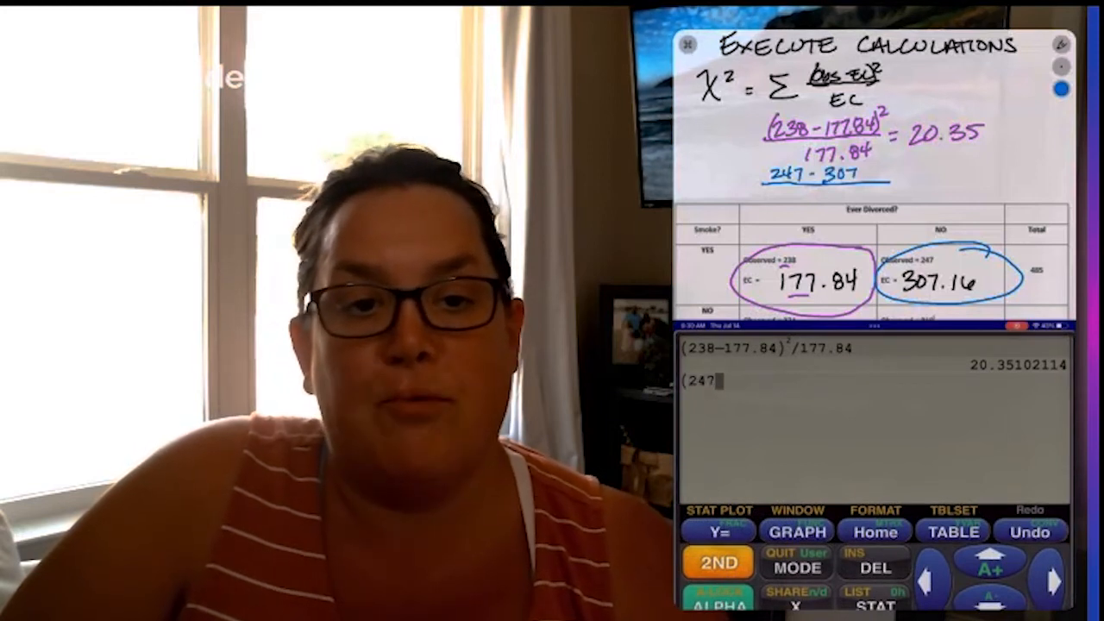
pyautogui.write('-')
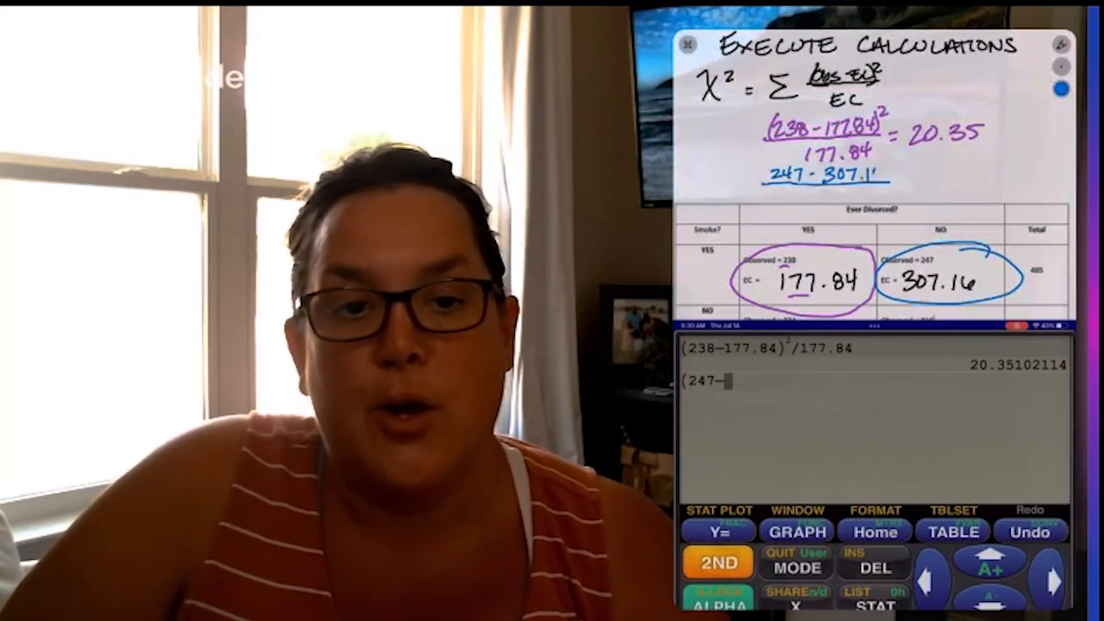
pyautogui.write('307.16)²')
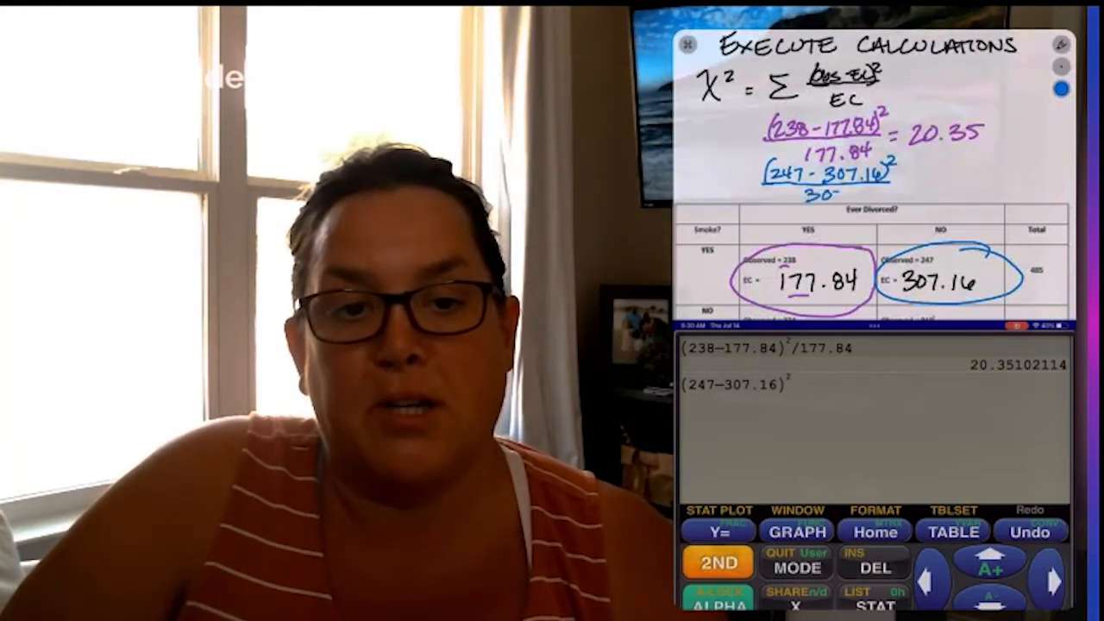
pyautogui.write('/307.')
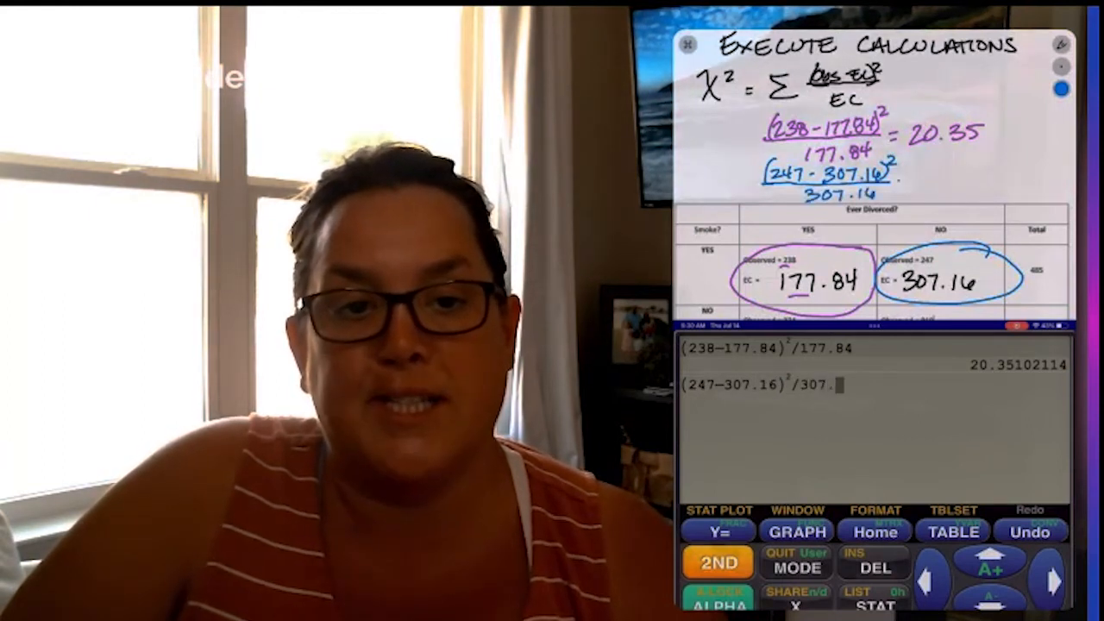
pyautogui.press('Enter')
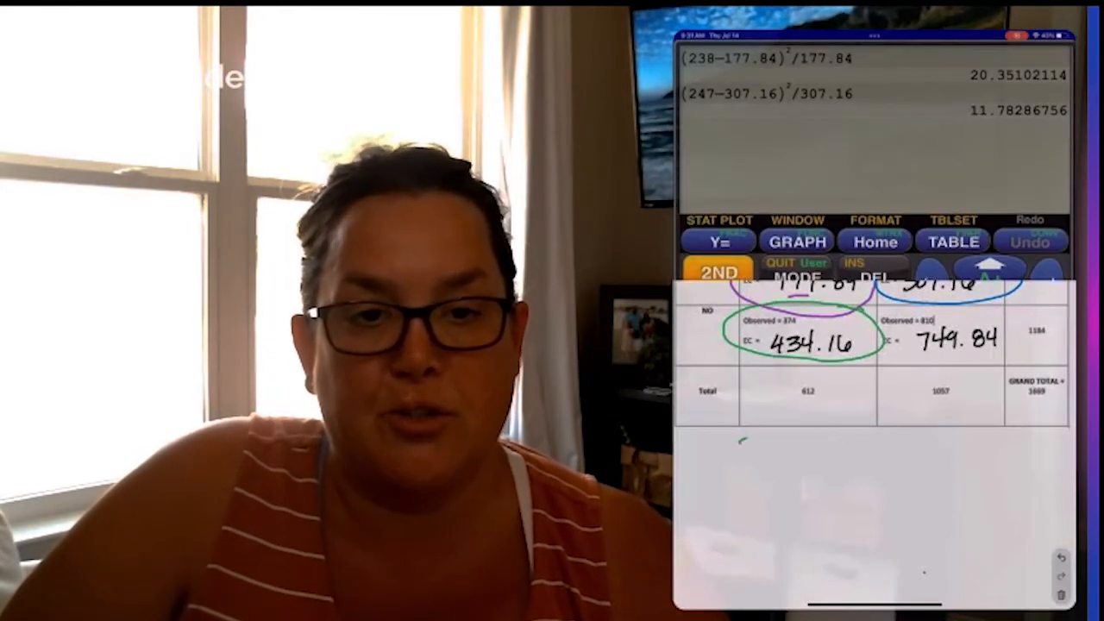
# - Compute the (374 − 434.16)²/434.16 and (810 − 749.84)²/749.84 terms, giving 8.34 and 4.83
pyautogui.write('(374-434.16)²/434.16')
pyautogui.write('(810–')
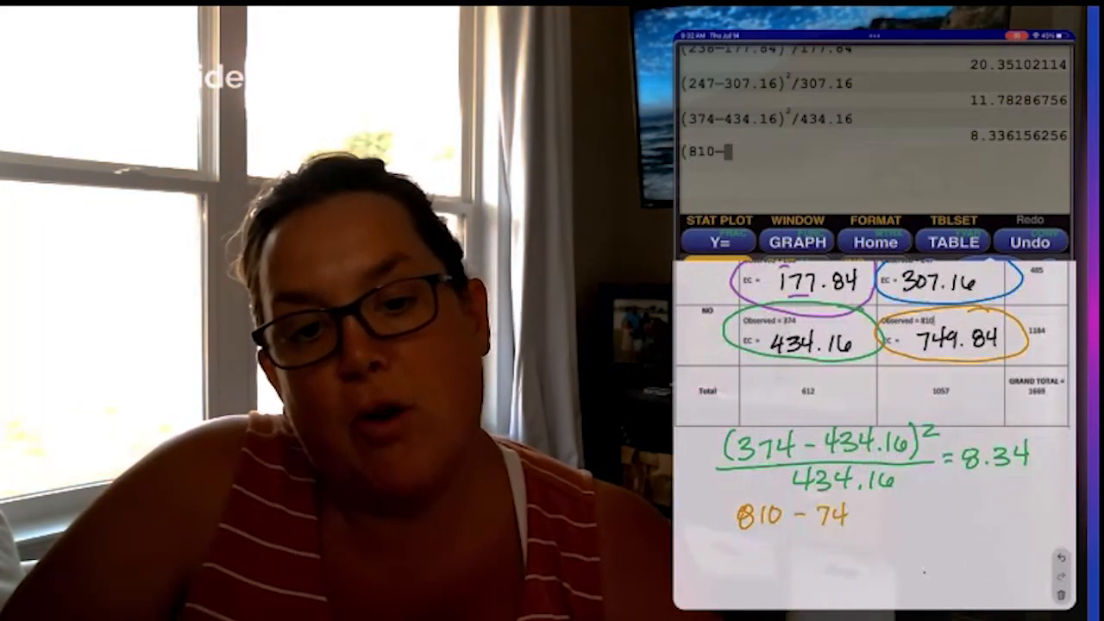
pyautogui.write('749.84)²/749.84')
pyautogui.write('20.35+11.78+8.34')
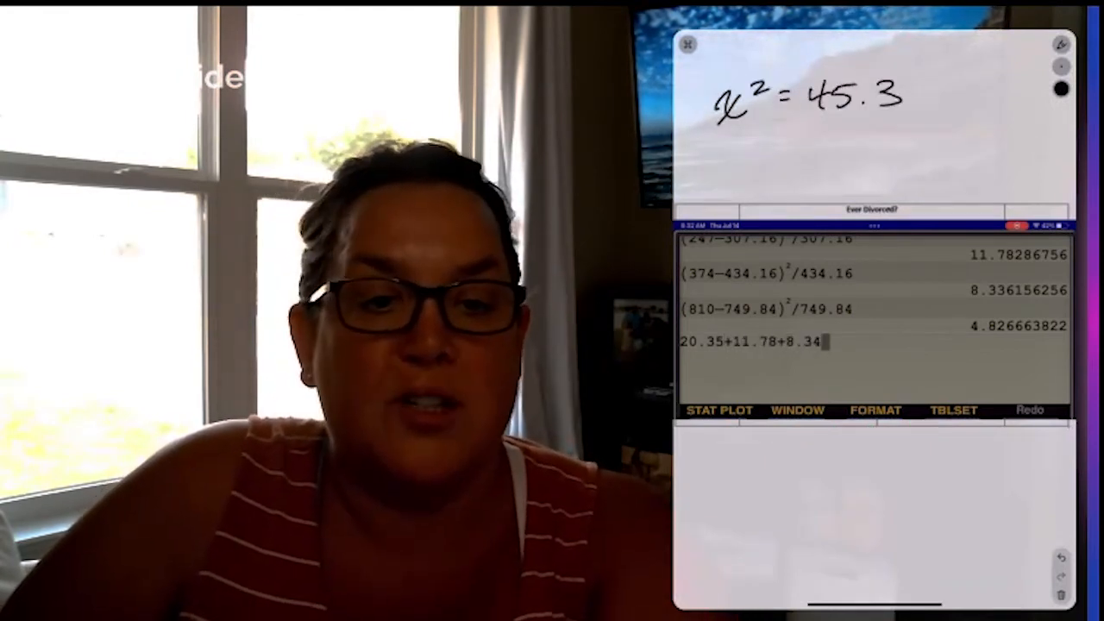
# - Sum the four contributions to χ² = 45.3 and open the calculator's DISTR menu
pyautogui.write('+4')
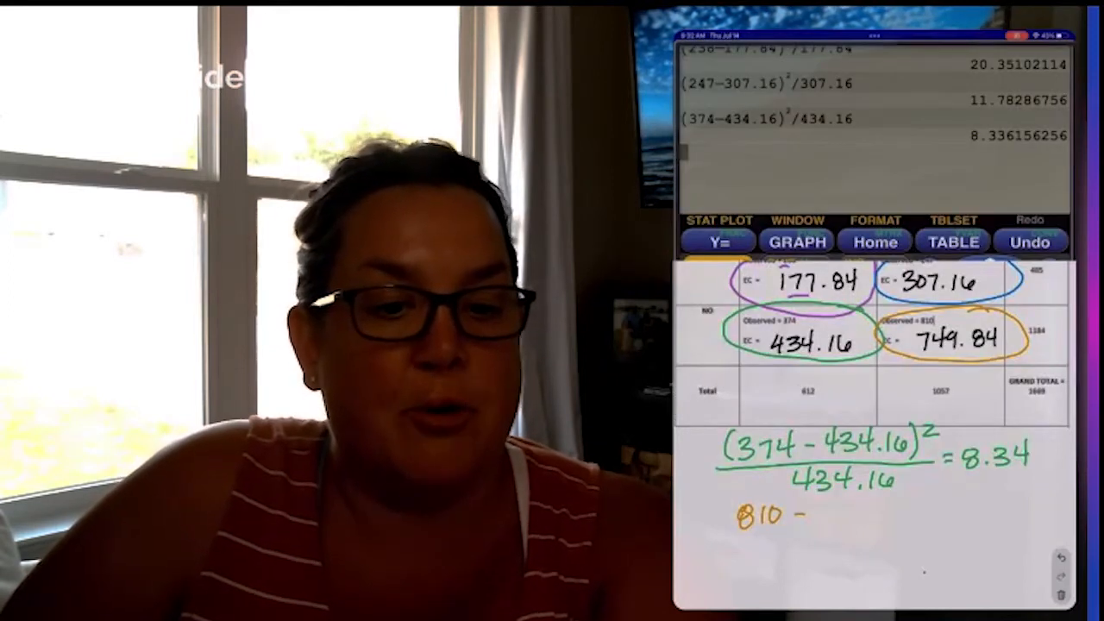
pyautogui.write('(810-74')
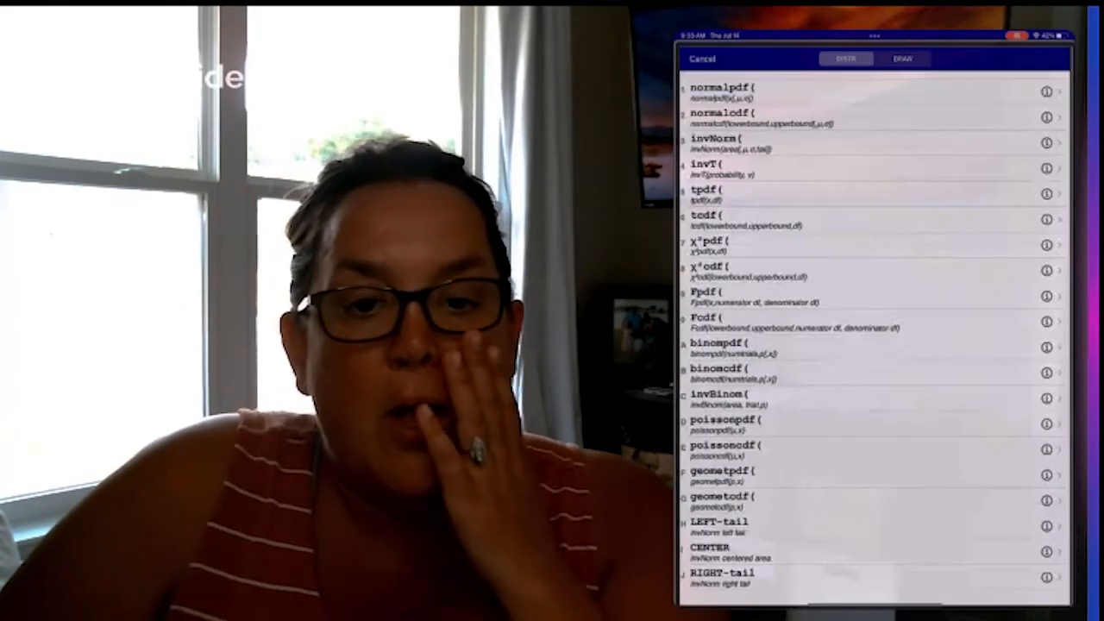
# - Select χ²cdf( and enter the statistic 45.3 with its bounds and degrees of freedom
pyautogui.click(733, 267)
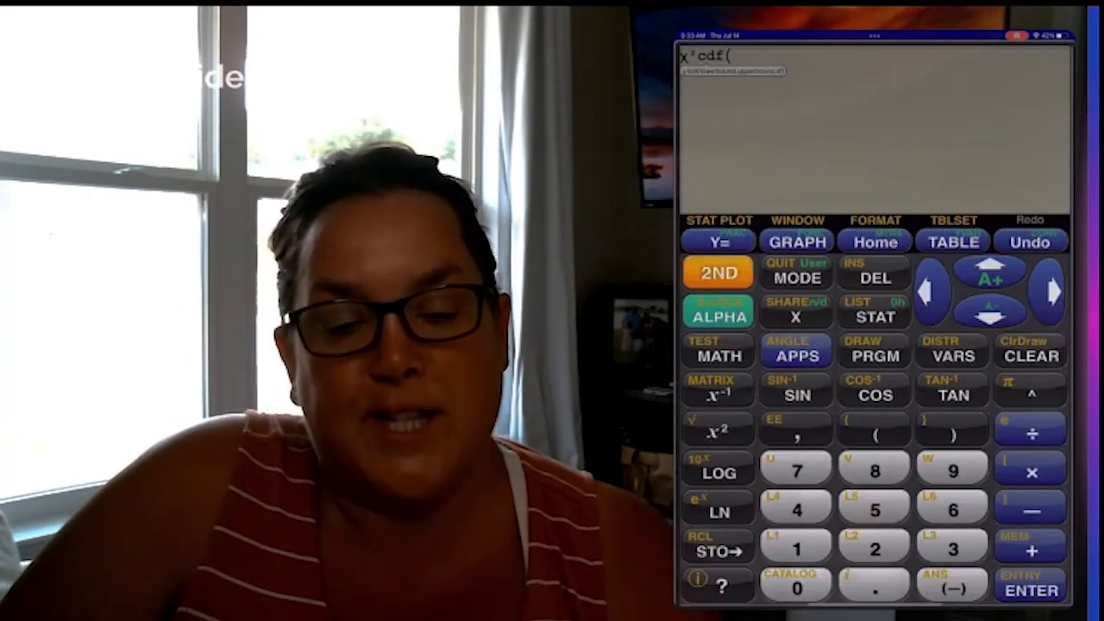
pyautogui.write('45.3,9')
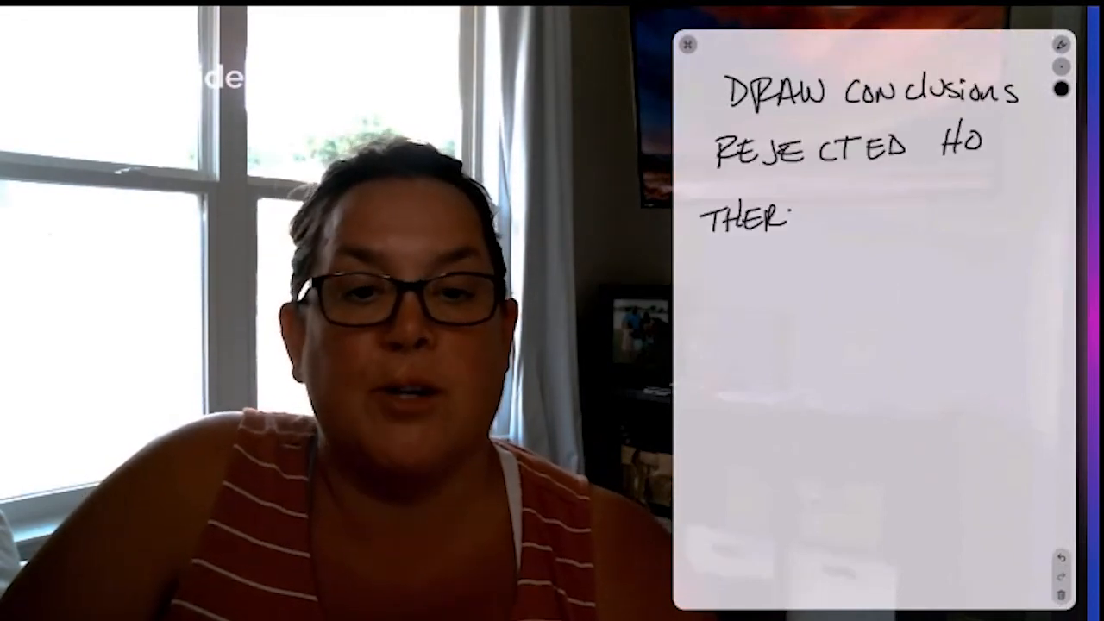
# - Handwrite 'There is sufficient ev…' beneath 'Rejected H0' on the Draw Conclusions page
pyautogui.write('THERE IS SUFFICIENT EN')
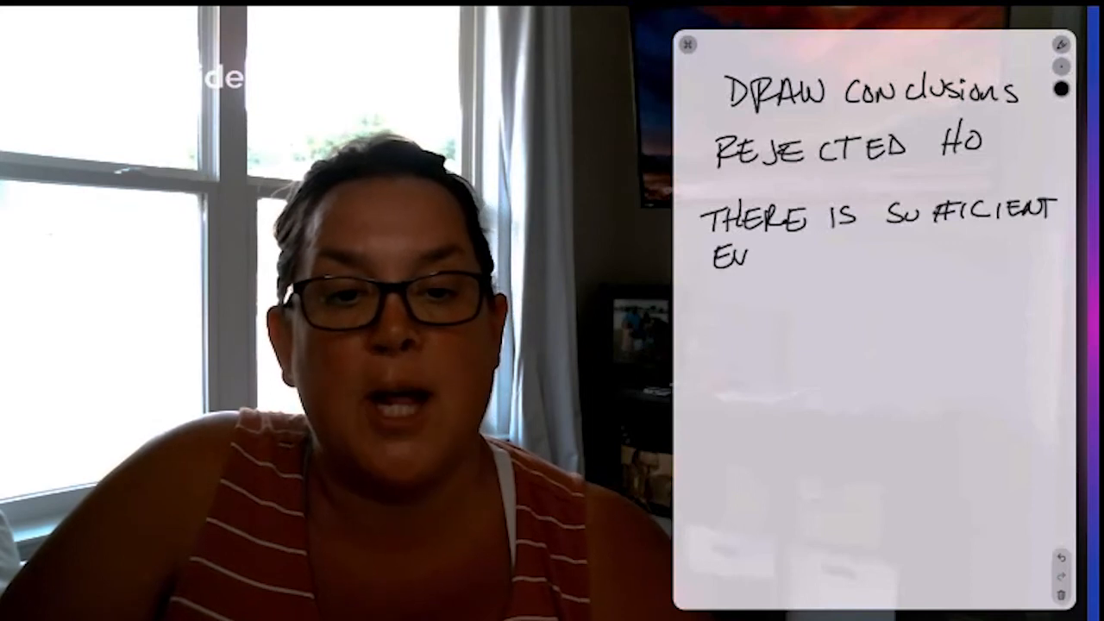